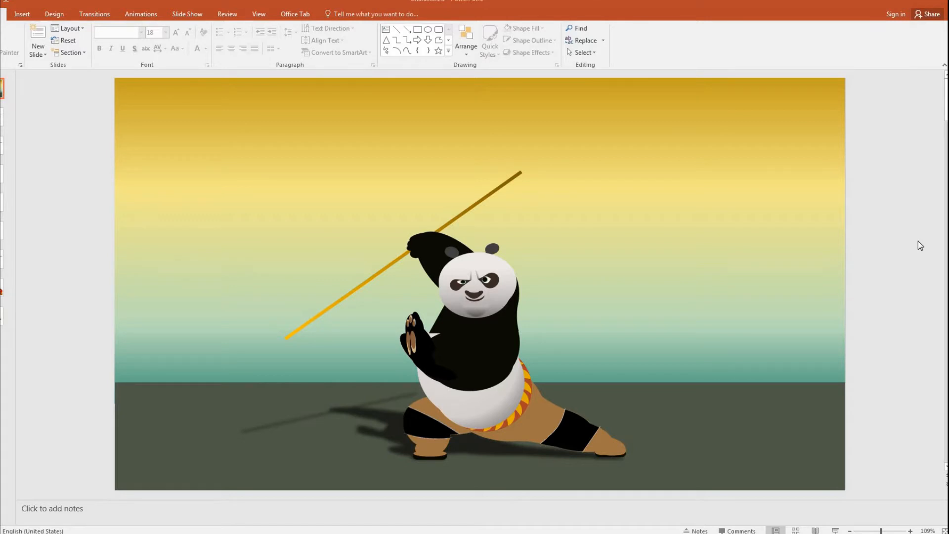
mouse_move(902, 252)
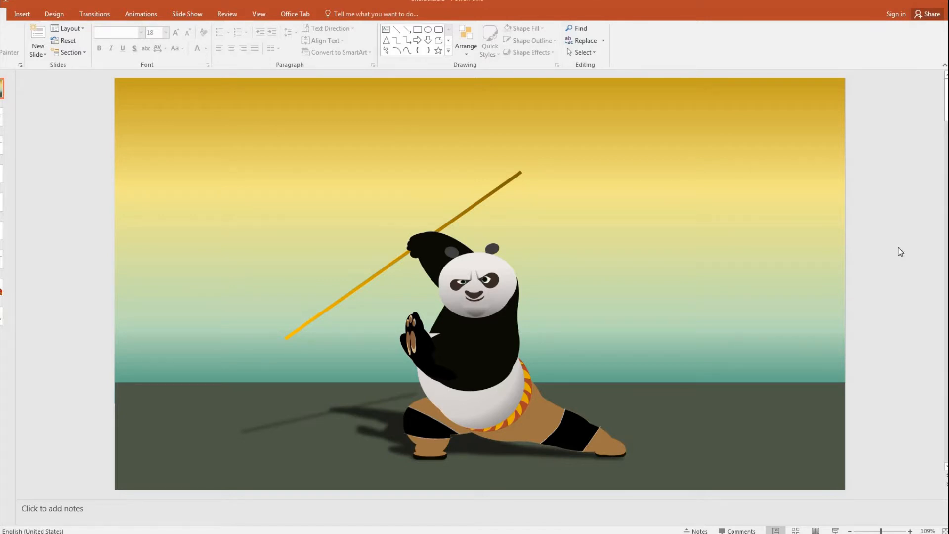
mouse_move(271, 479)
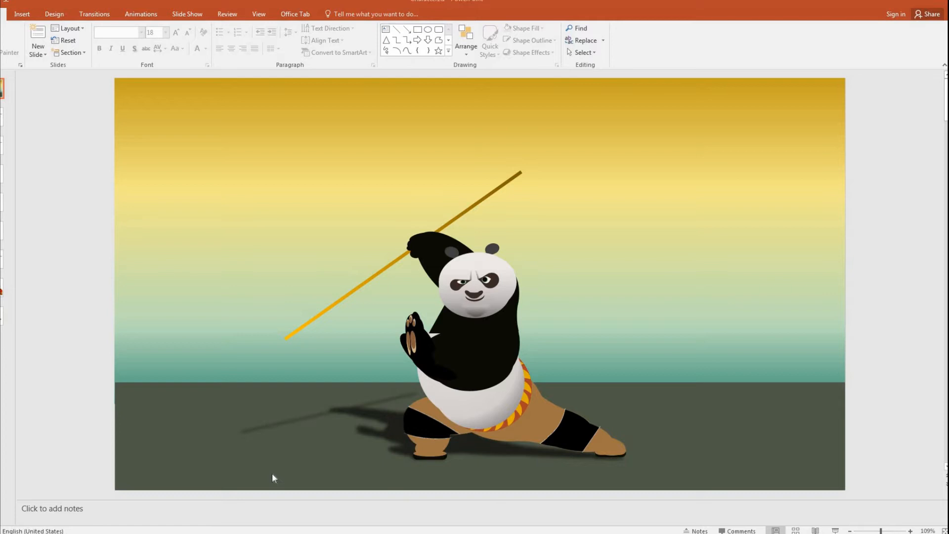
mouse_move(532, 176)
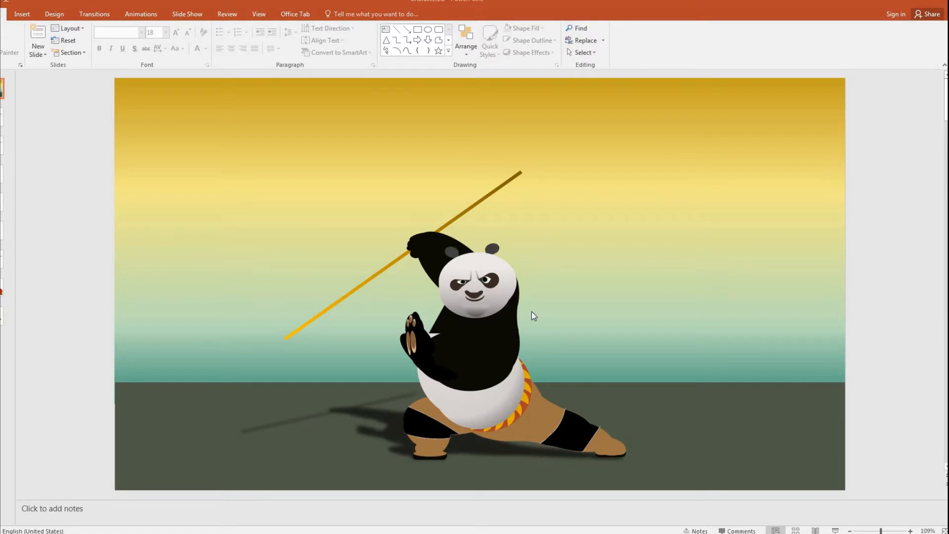
mouse_move(495, 276)
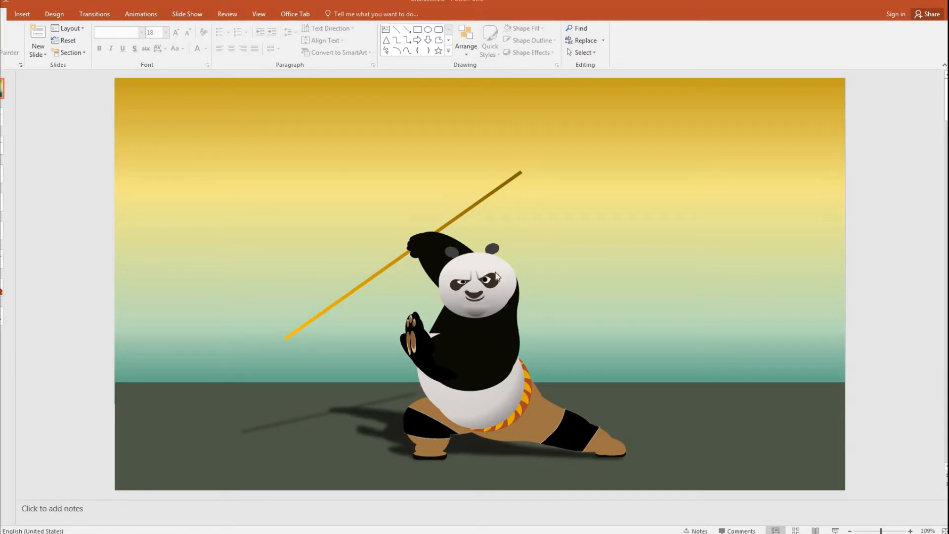
mouse_move(490, 307)
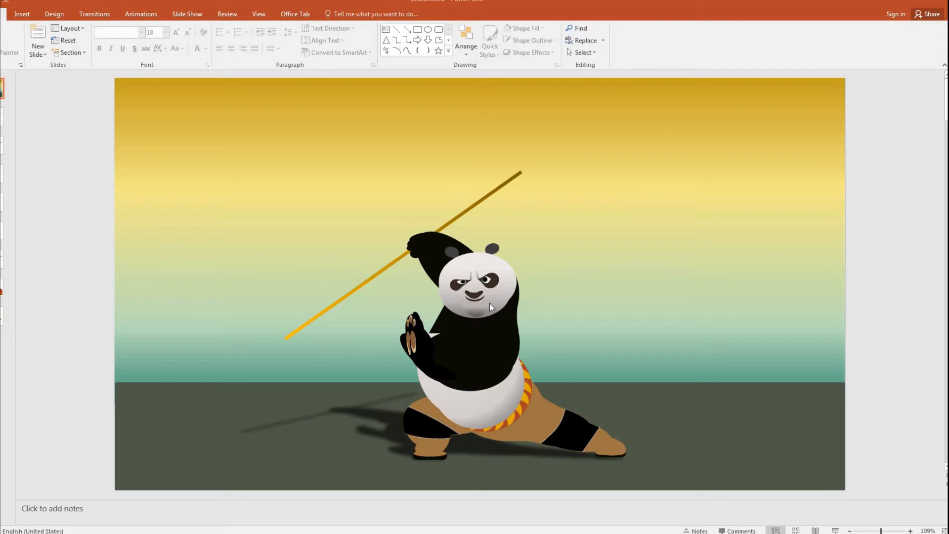
mouse_move(459, 380)
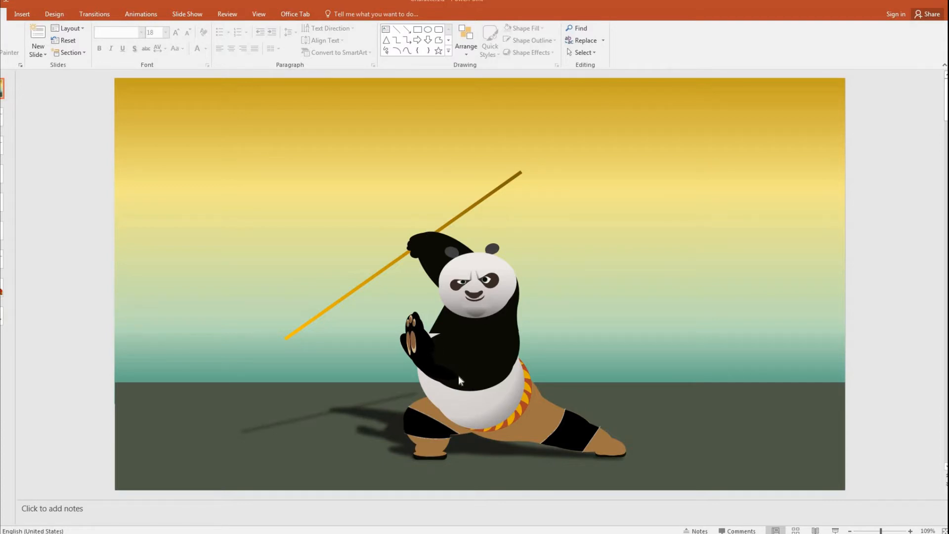
mouse_move(528, 413)
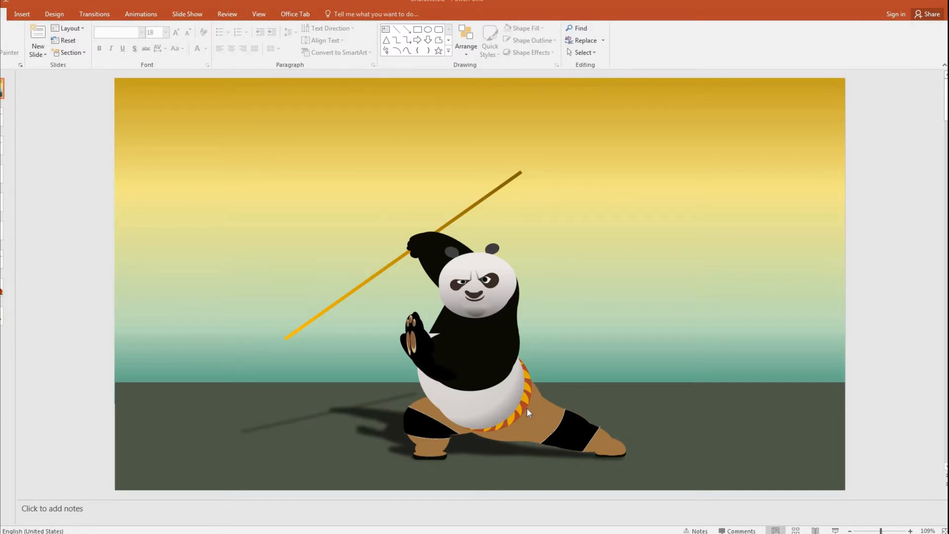
mouse_move(691, 325)
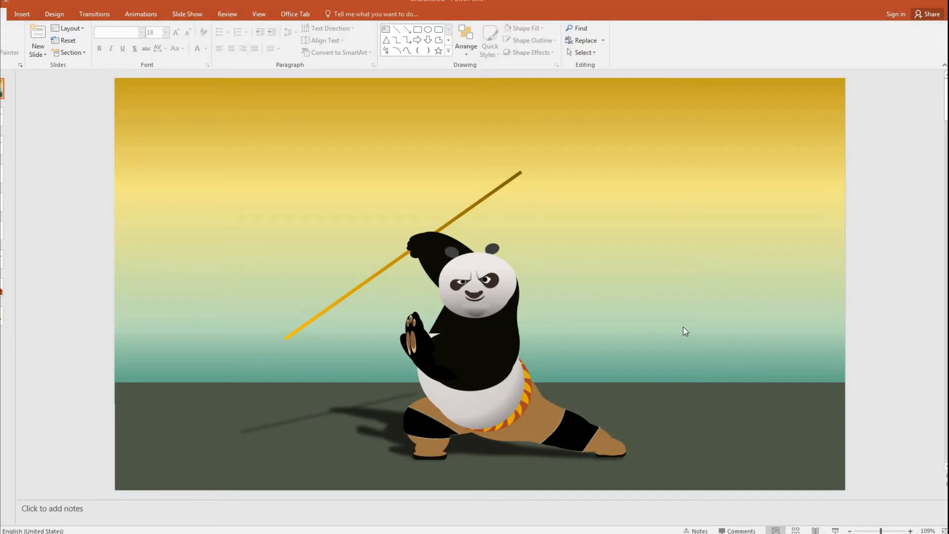
mouse_move(566, 331)
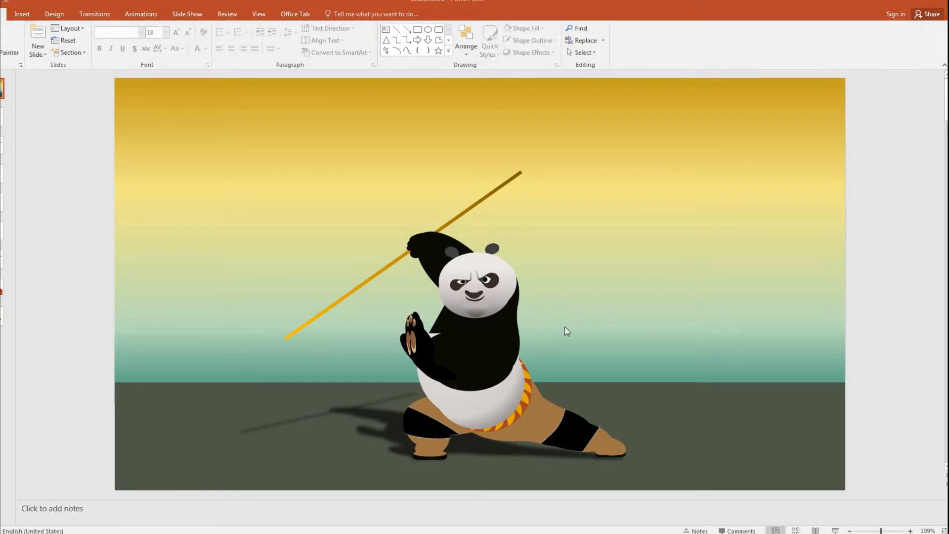
mouse_move(517, 223)
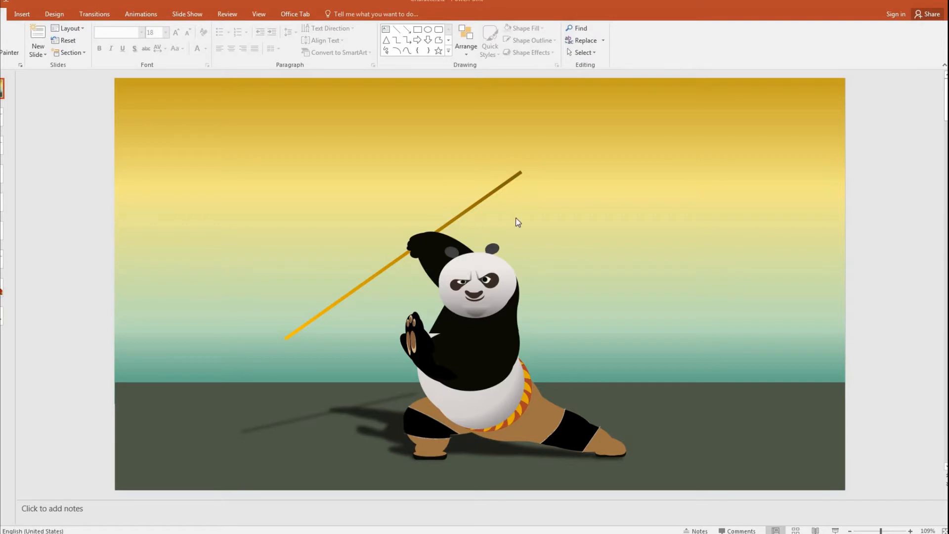
mouse_move(542, 269)
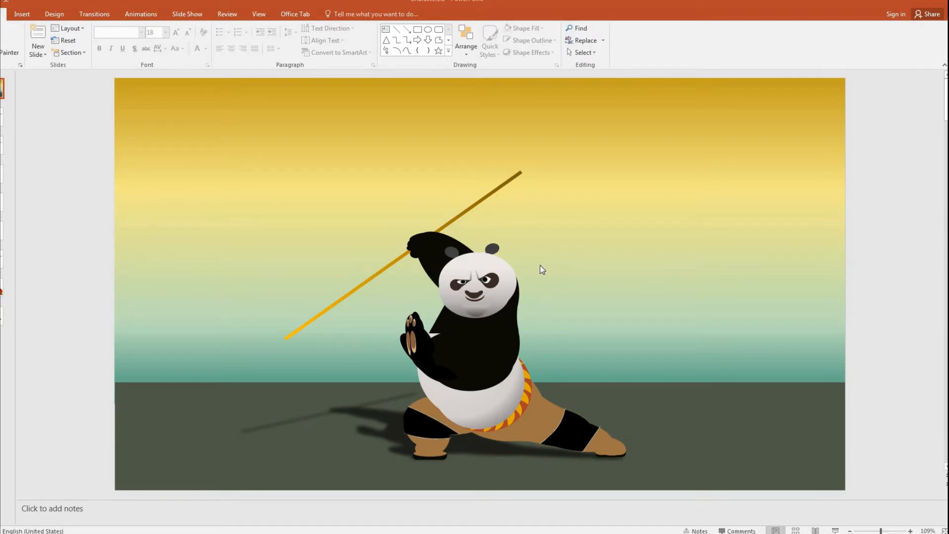
mouse_move(482, 346)
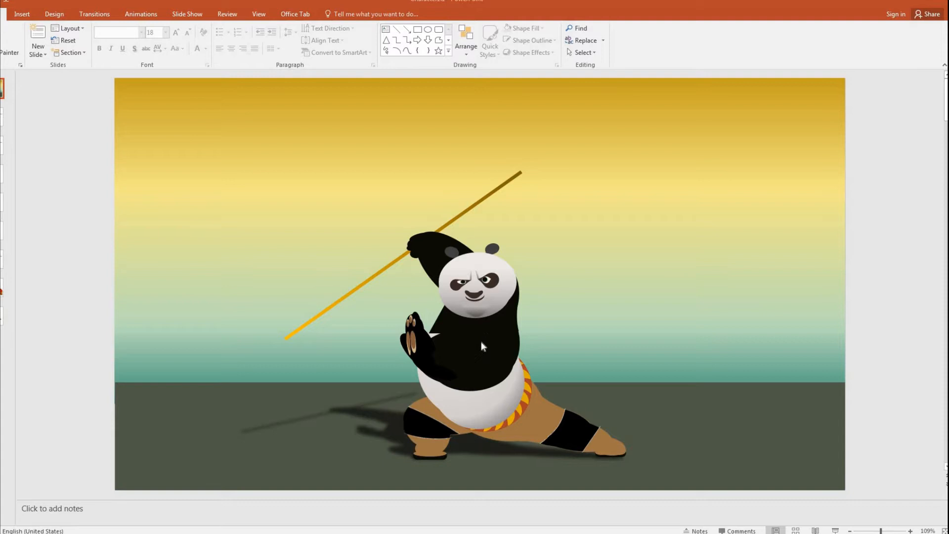
mouse_move(475, 308)
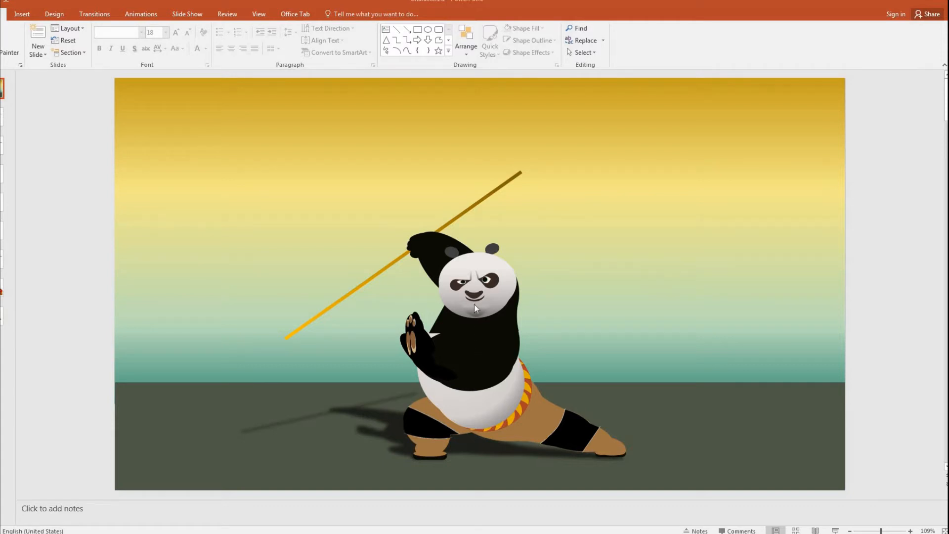
mouse_move(315, 383)
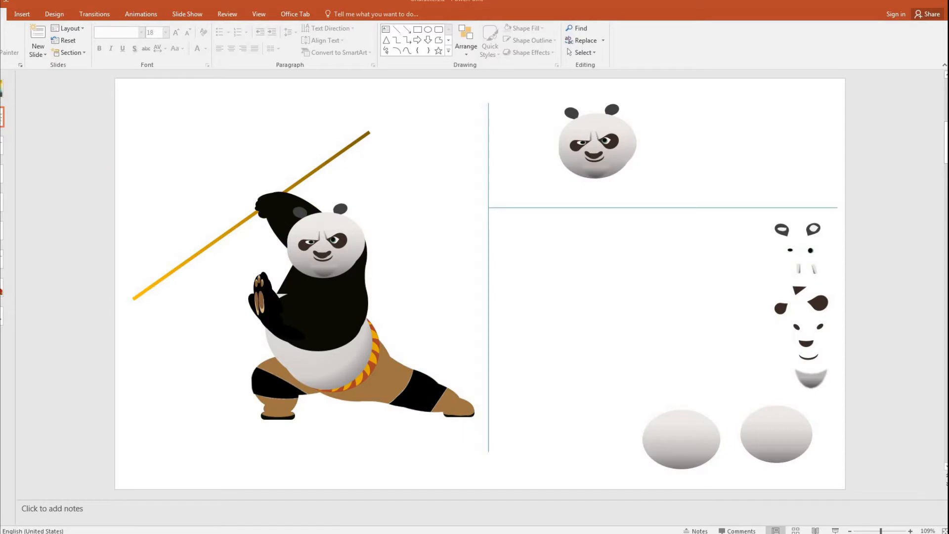
mouse_move(757, 436)
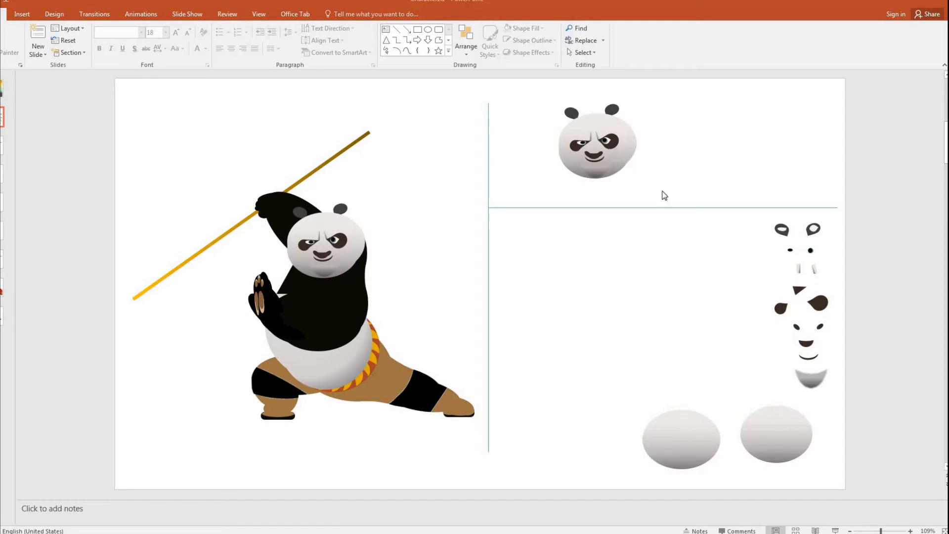
mouse_move(783, 432)
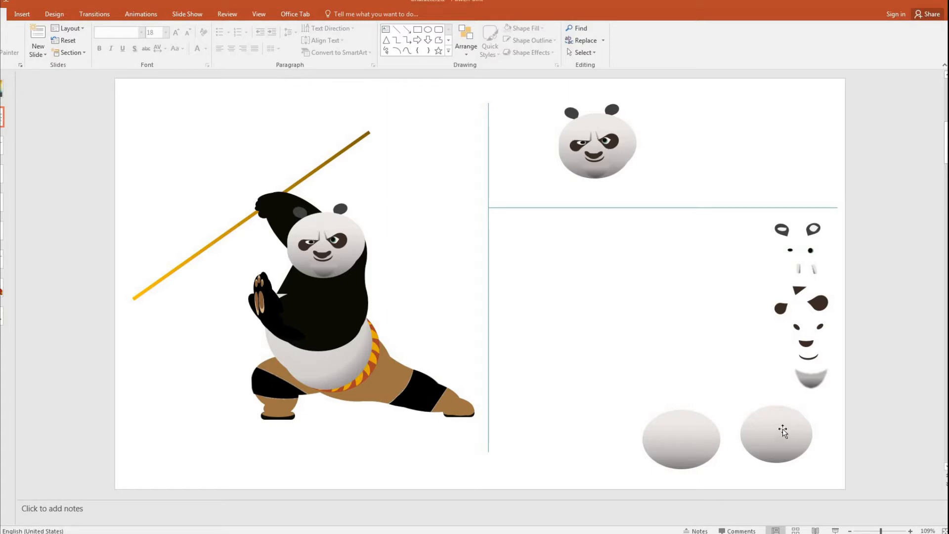
Ungroup the grouped face pieces into separate head shapes for arranging
left_click(807, 382)
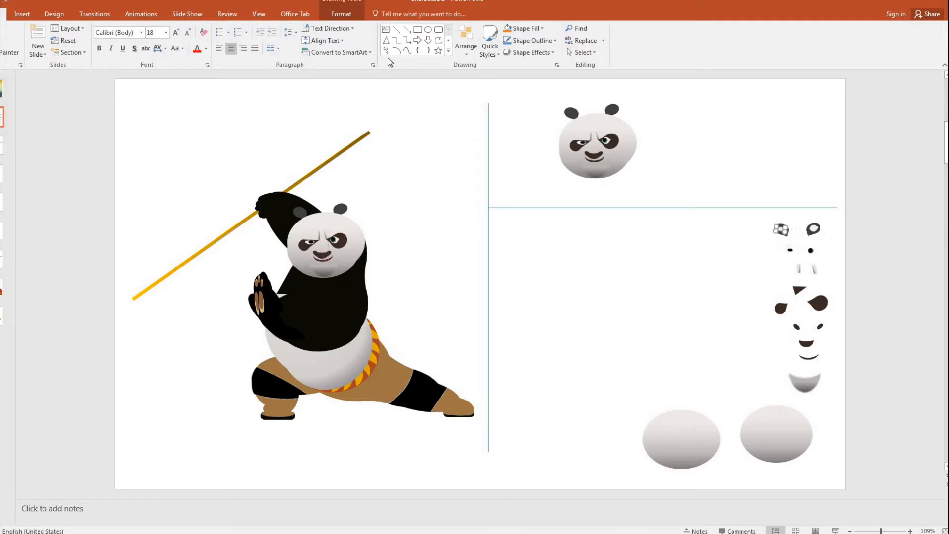
mouse_move(819, 351)
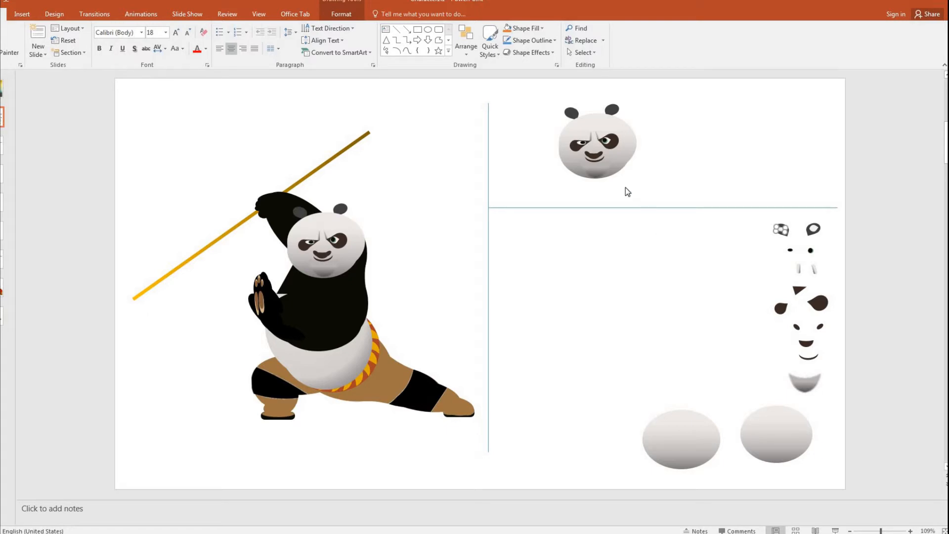
mouse_move(646, 138)
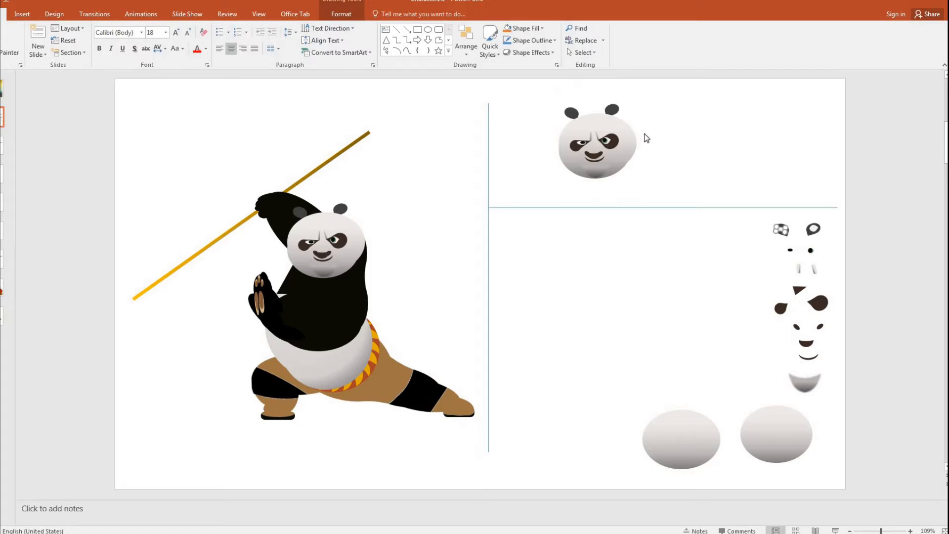
mouse_move(661, 331)
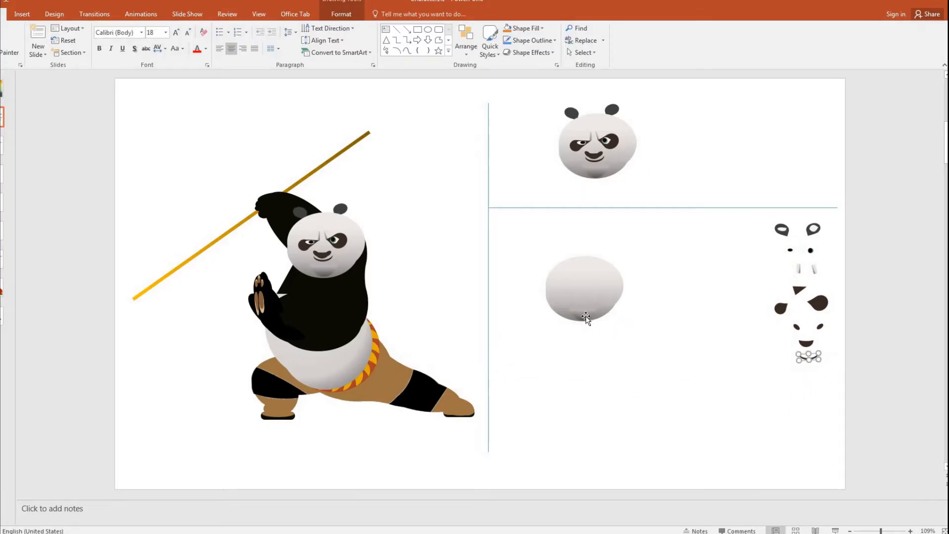
right_click(805, 327)
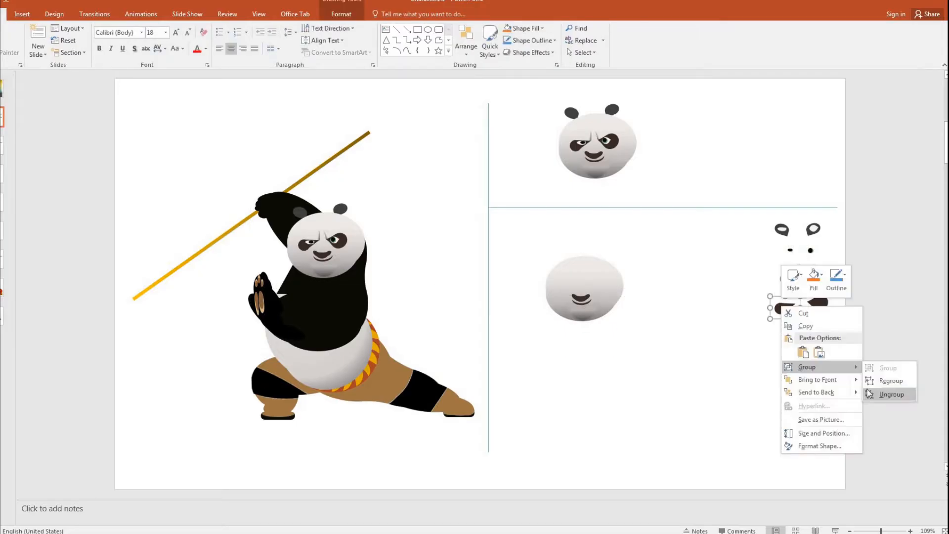
left_click(891, 395)
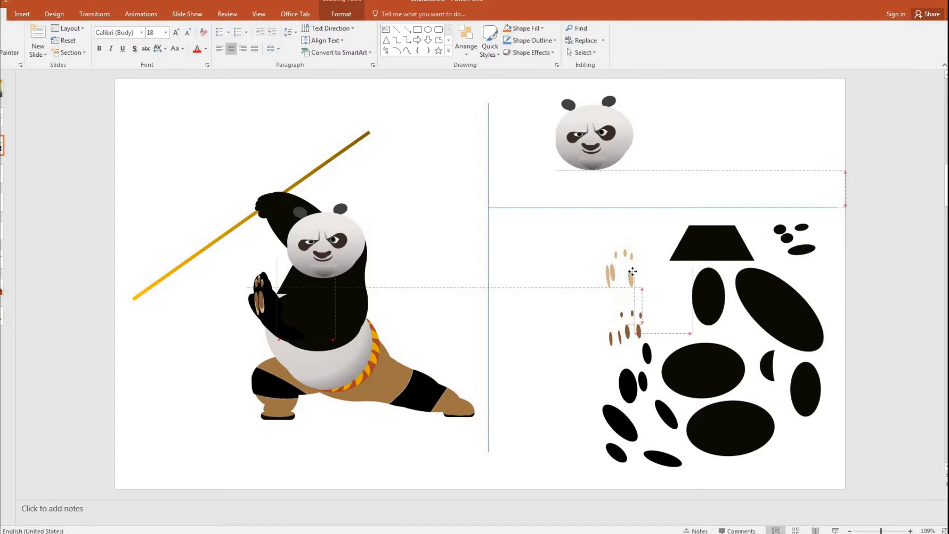
Group the paw pieces into one combined shape
right_click(633, 271)
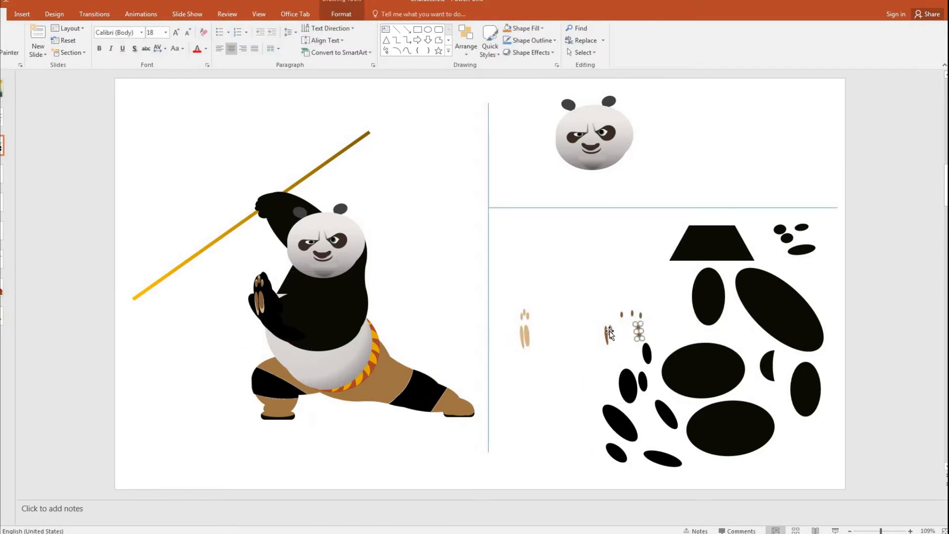
right_click(610, 334)
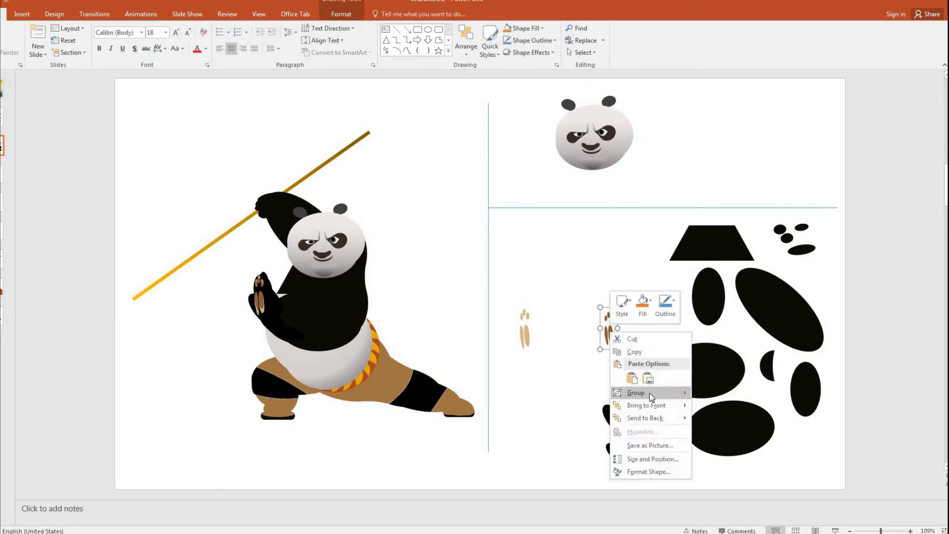
left_click(636, 393)
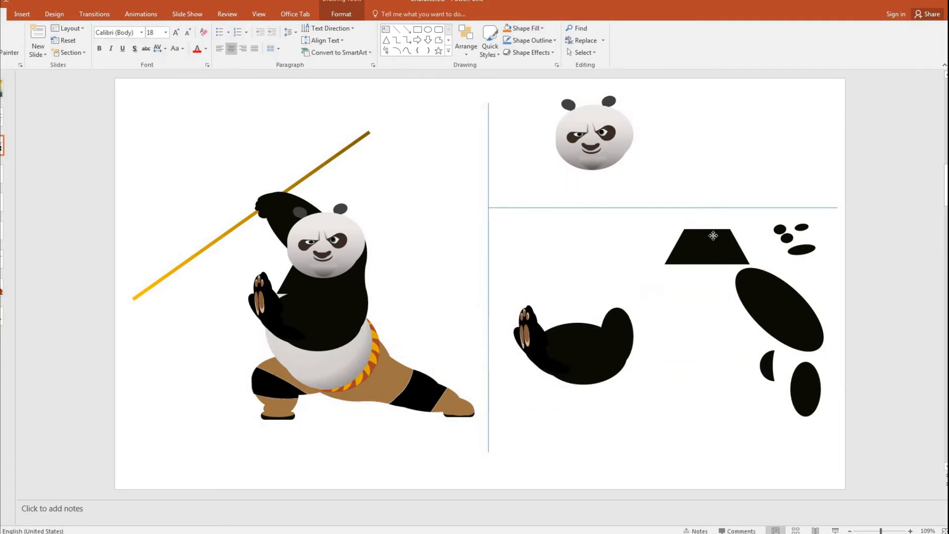
Ungroup the arm and torso group so its ovals can be positioned
right_click(569, 339)
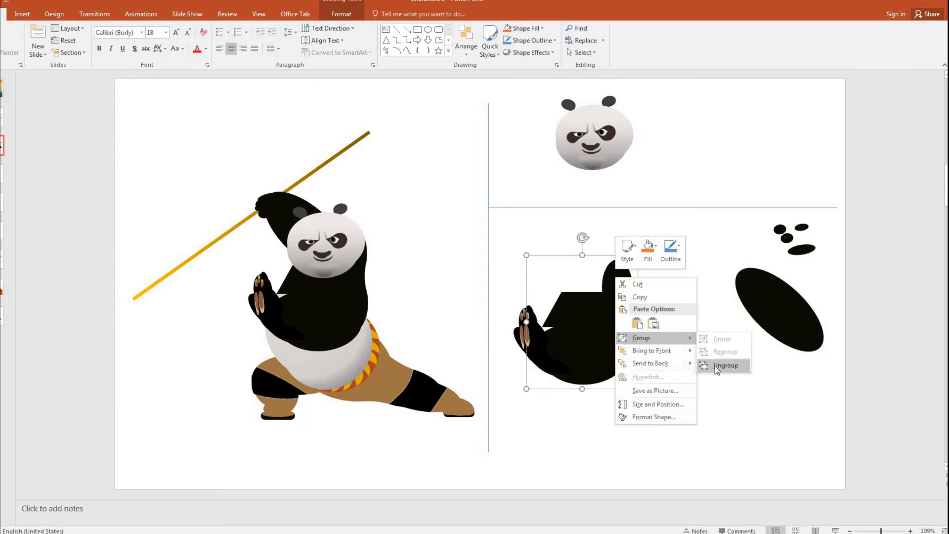
left_click(726, 365)
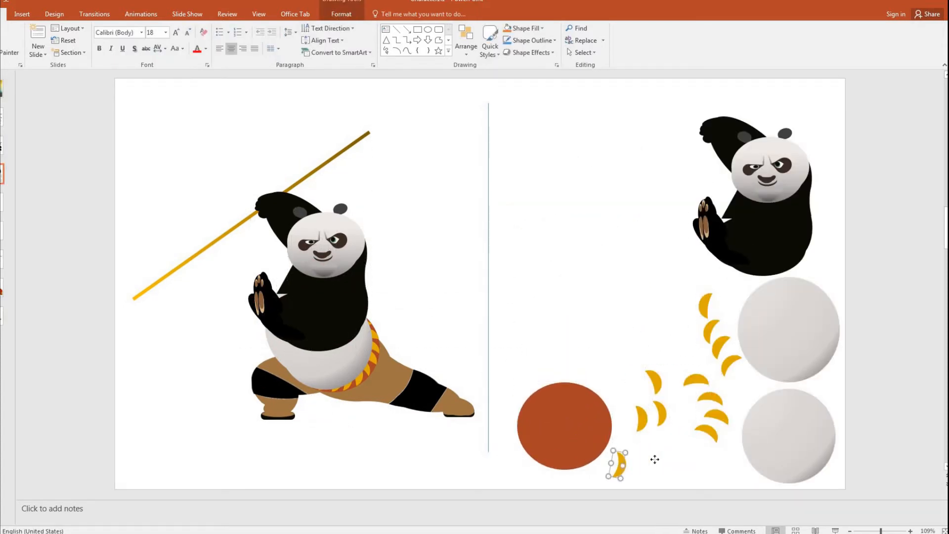
Ungroup the belly-and-belt group and the trouser group into separate pieces
right_click(616, 463)
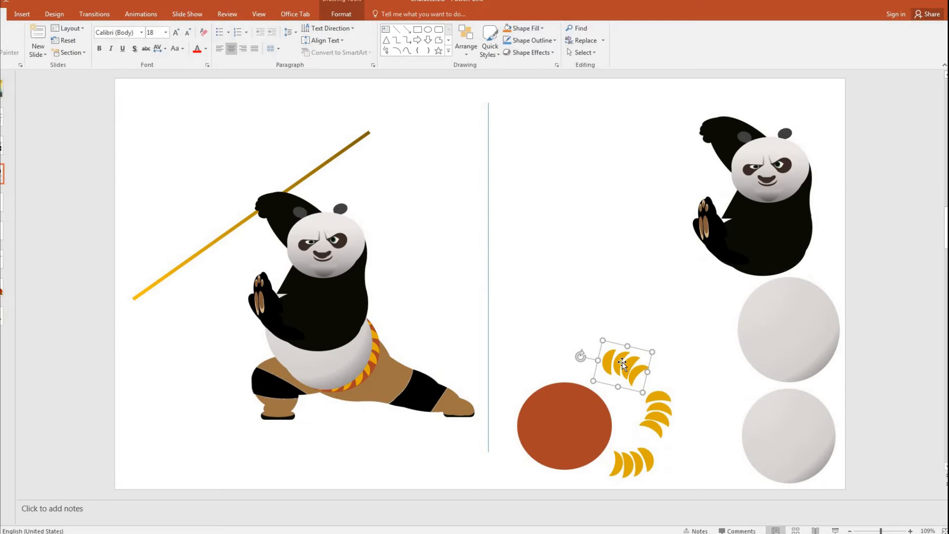
right_click(623, 363)
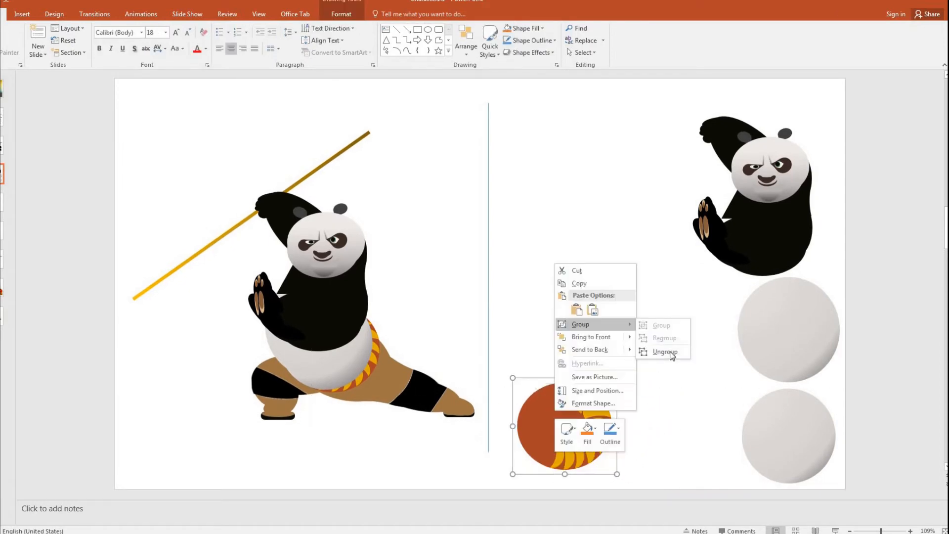
left_click(665, 352)
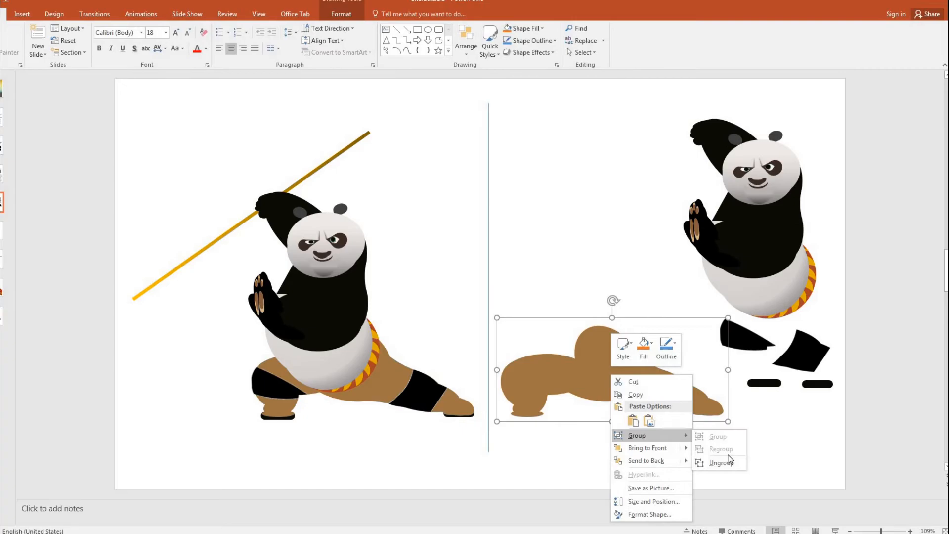
left_click(721, 463)
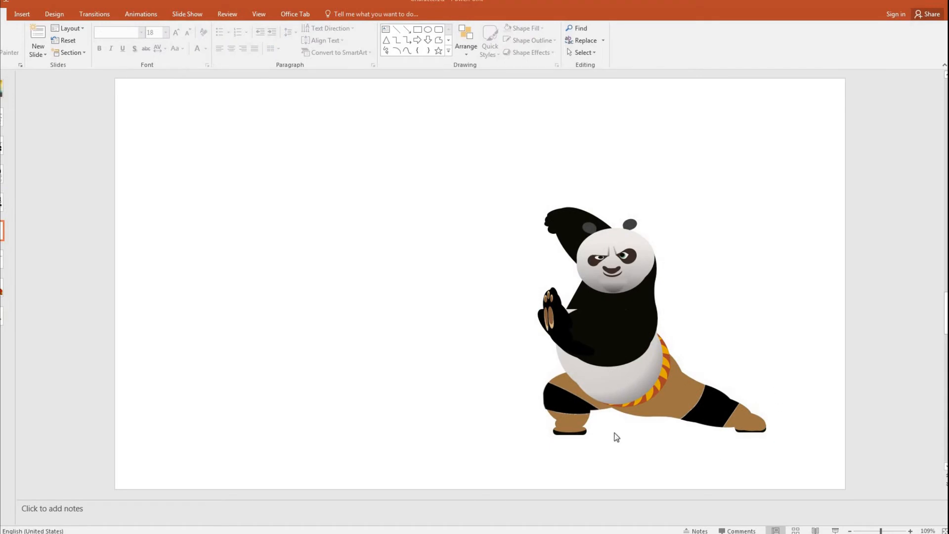
mouse_move(525, 255)
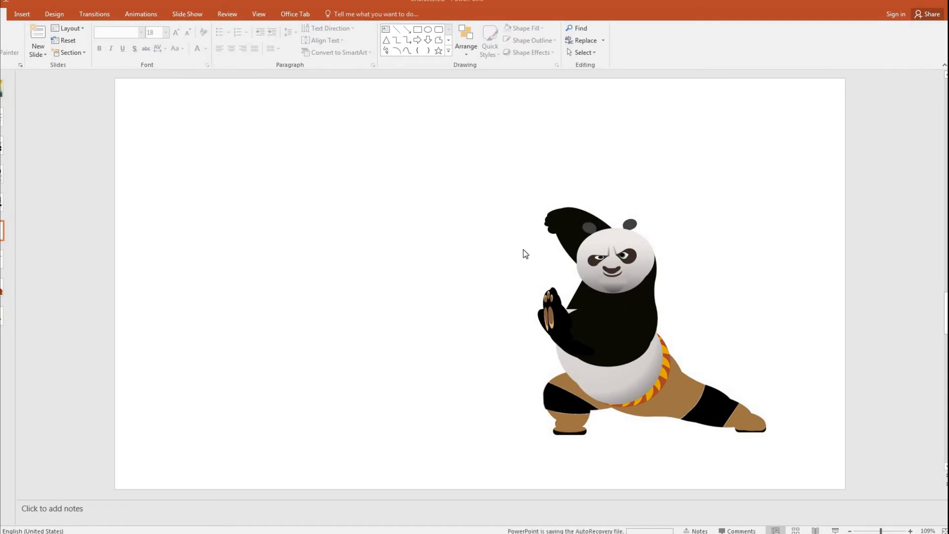
mouse_move(448, 279)
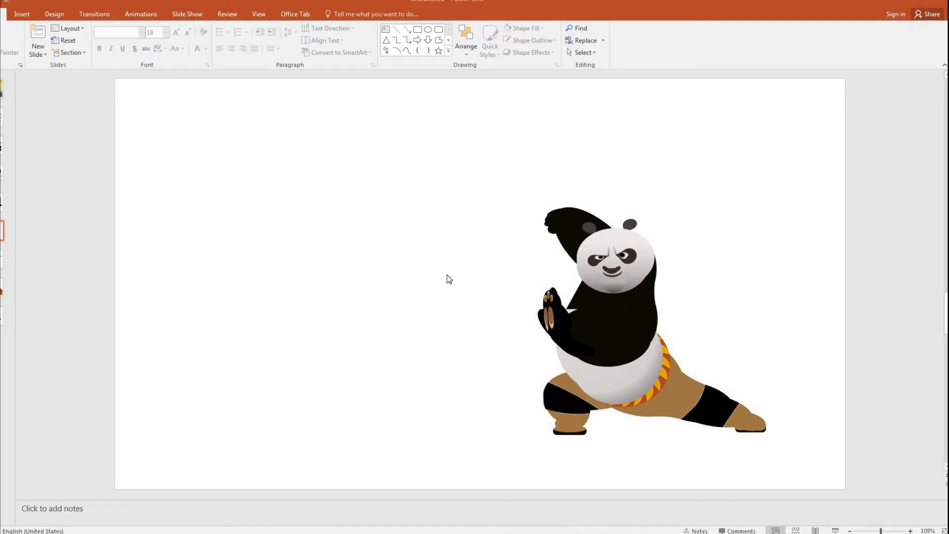
mouse_move(774, 249)
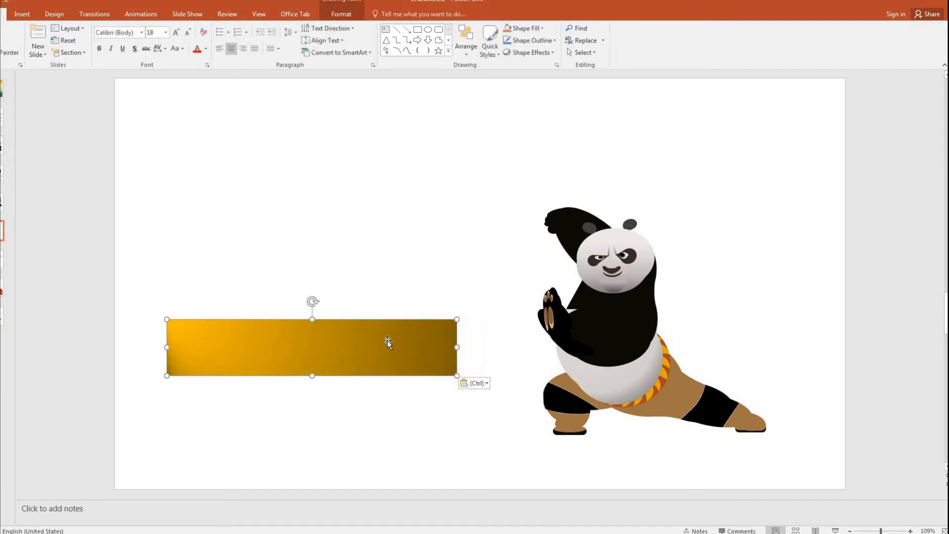
mouse_move(185, 328)
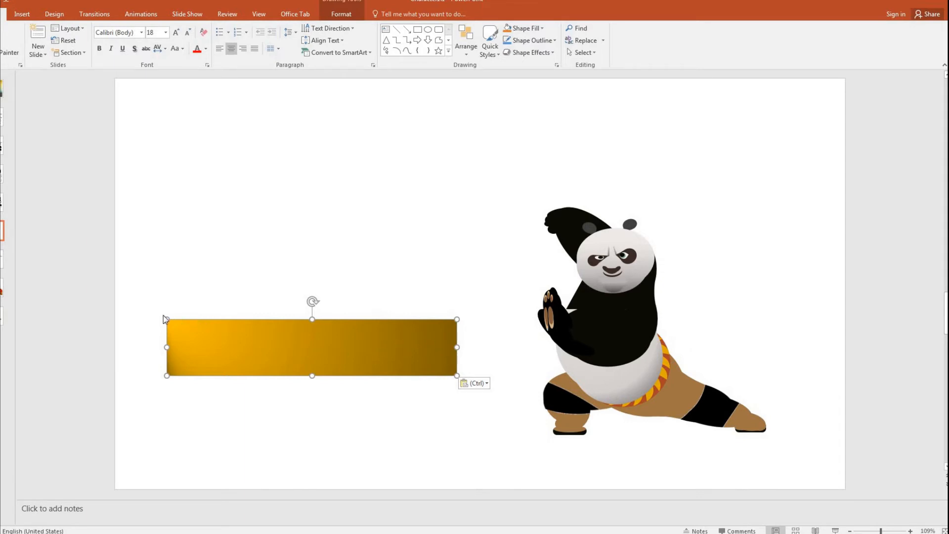
mouse_move(449, 351)
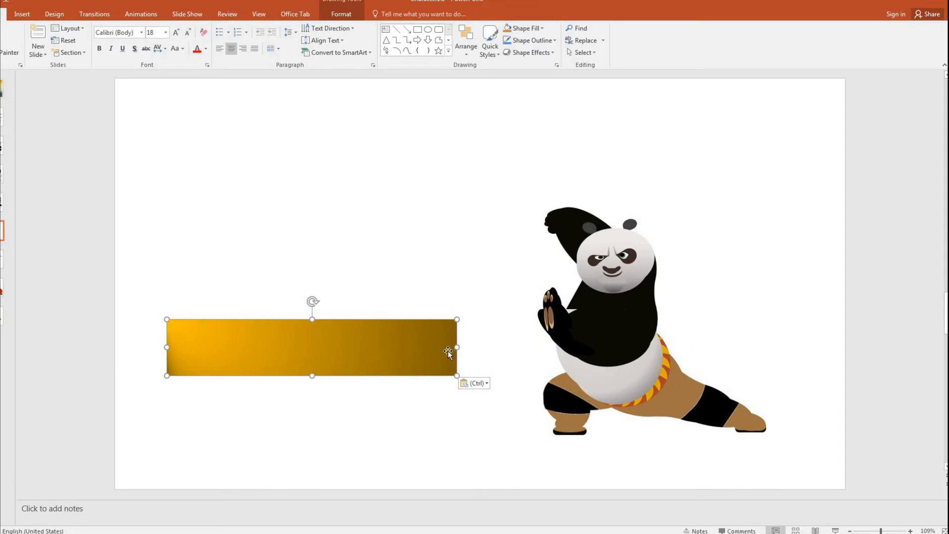
mouse_move(254, 321)
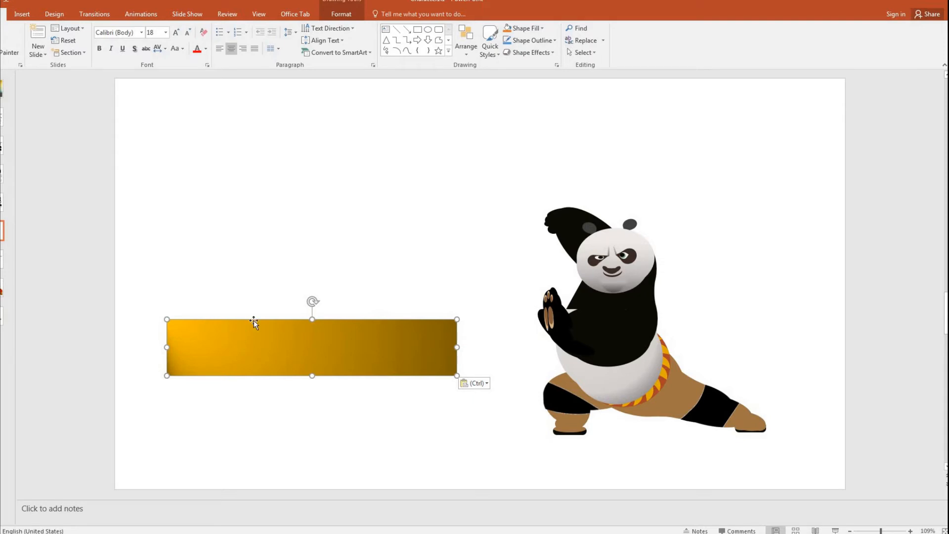
mouse_move(312, 378)
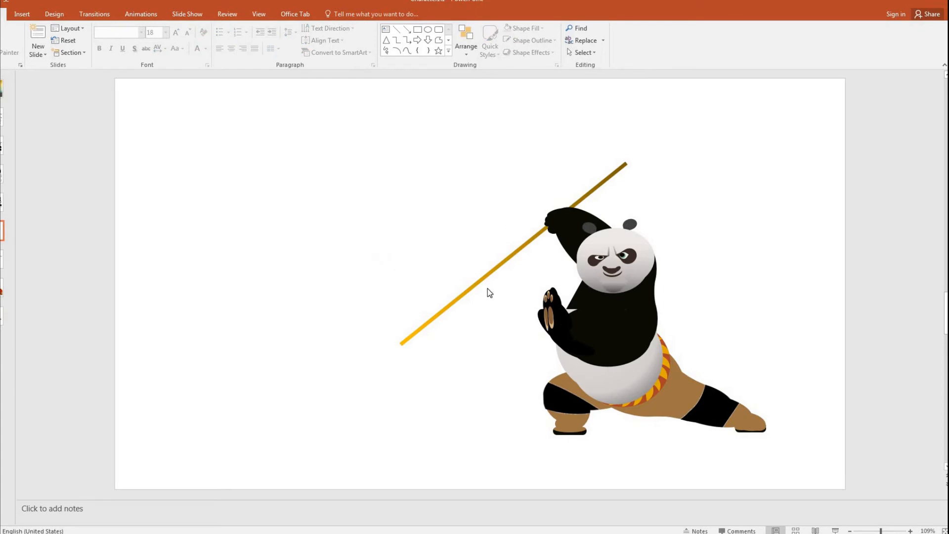
mouse_move(784, 404)
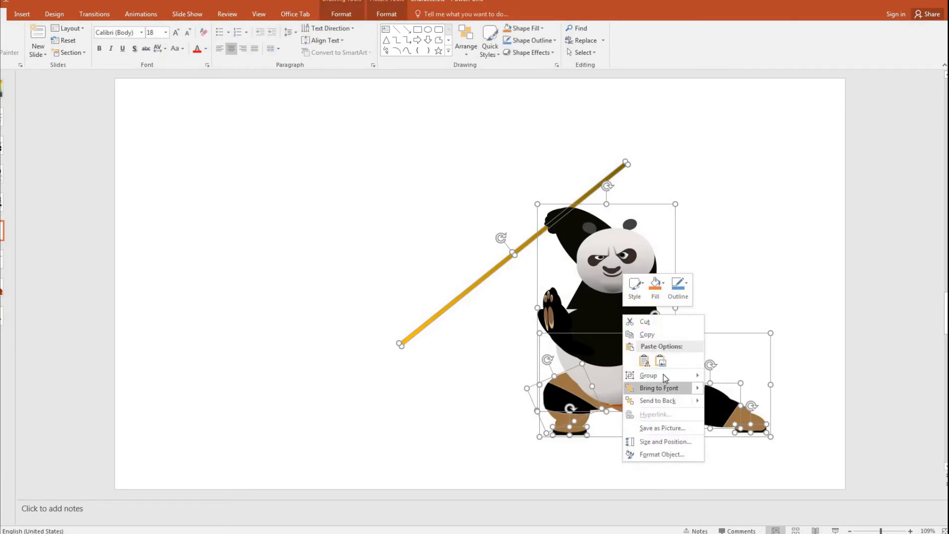
Group the panda with its staff into a single figure and deselect it
left_click(648, 375)
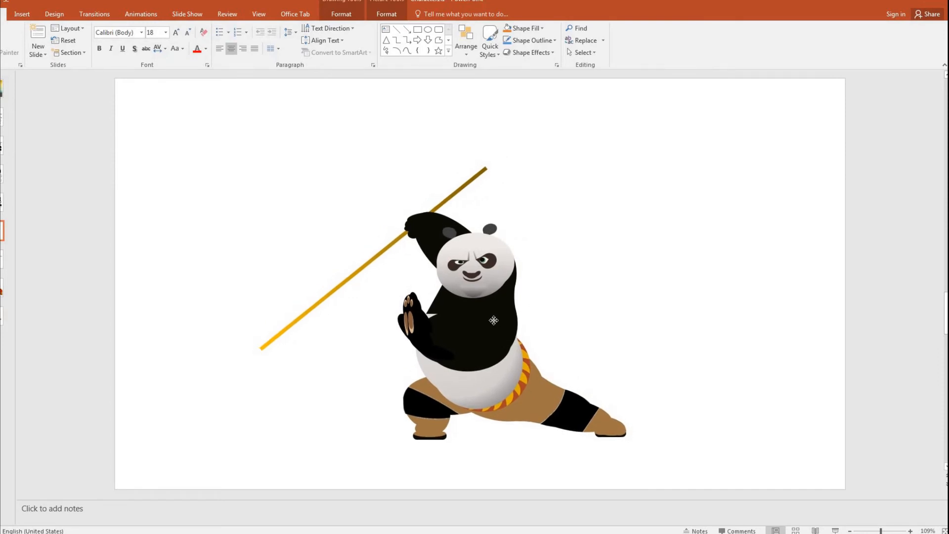
left_click(72, 132)
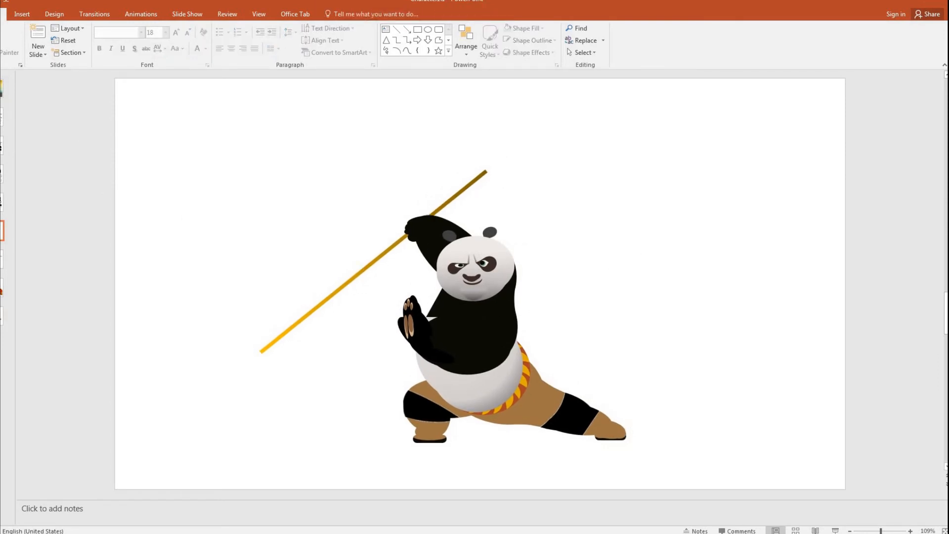
left_click(268, 255)
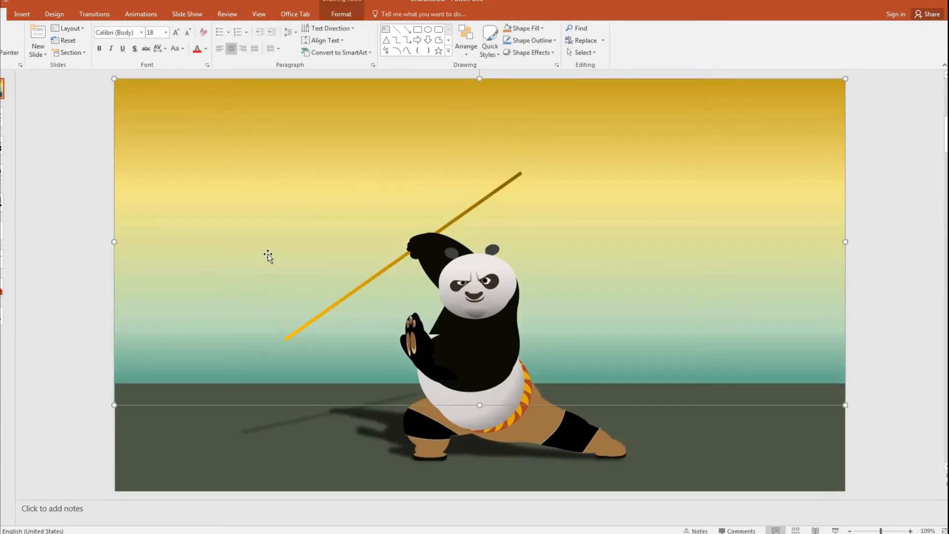
mouse_move(519, 236)
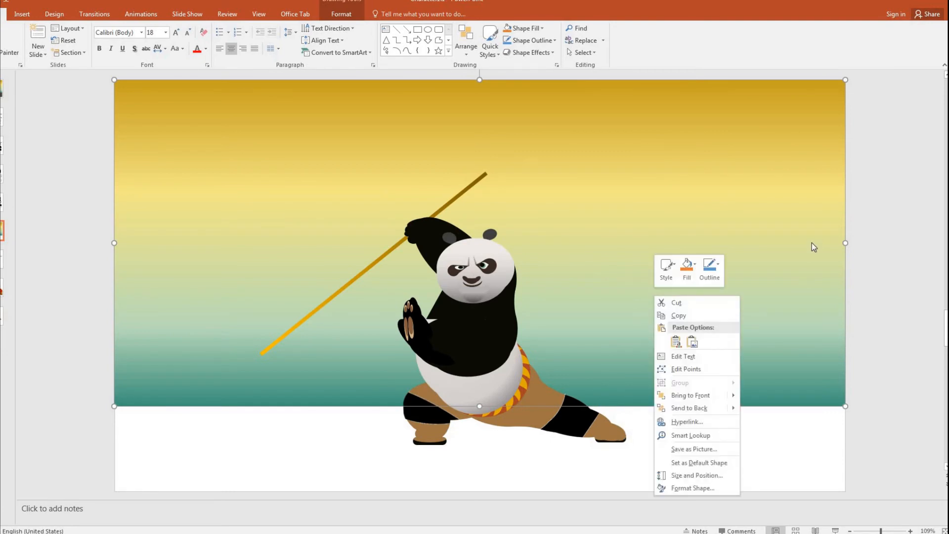
left_click(619, 395)
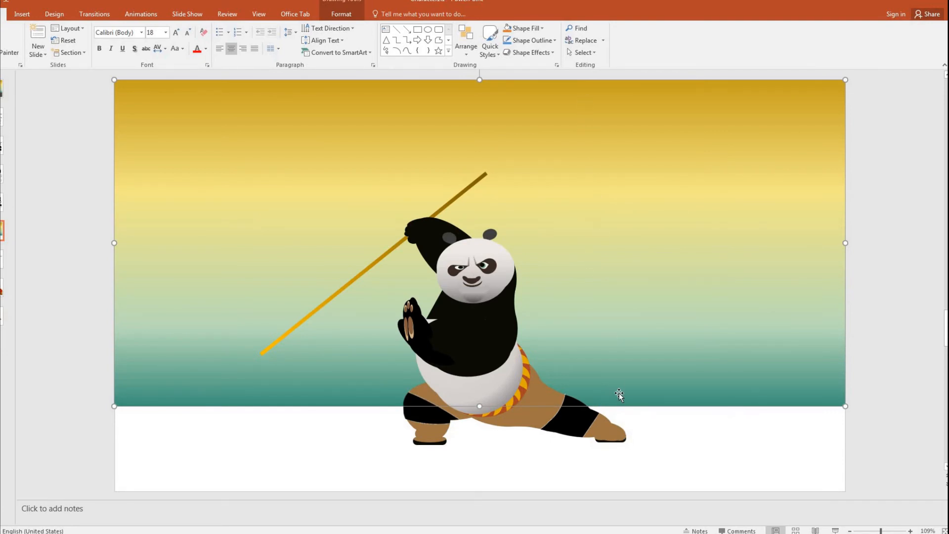
mouse_move(557, 202)
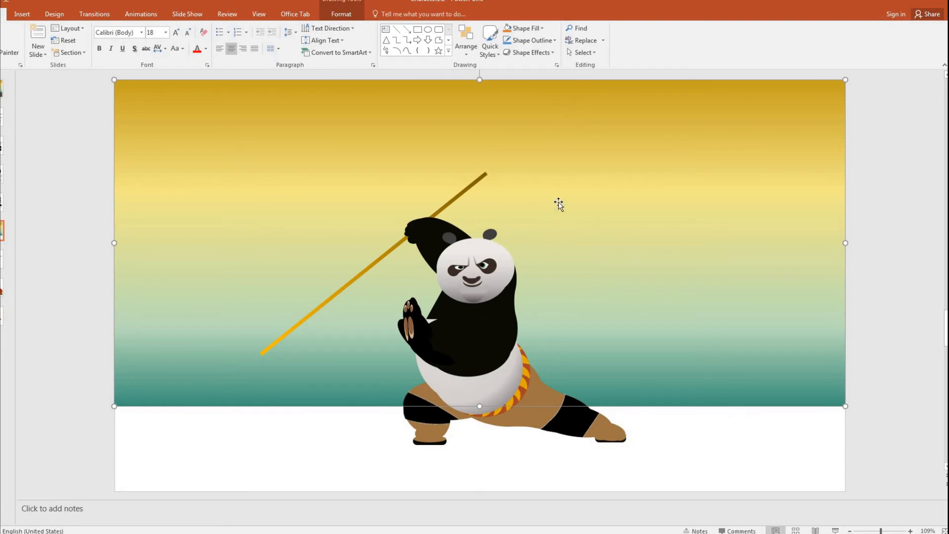
mouse_move(595, 211)
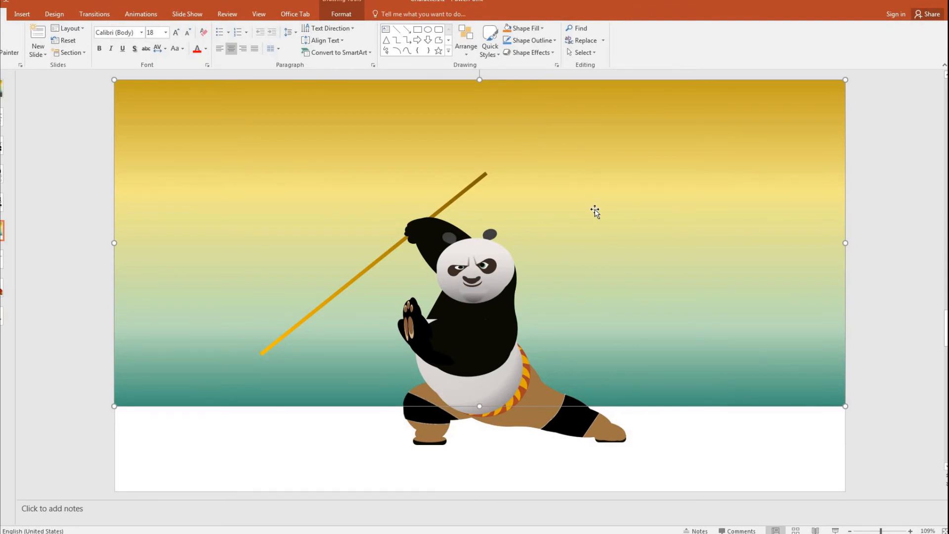
mouse_move(573, 193)
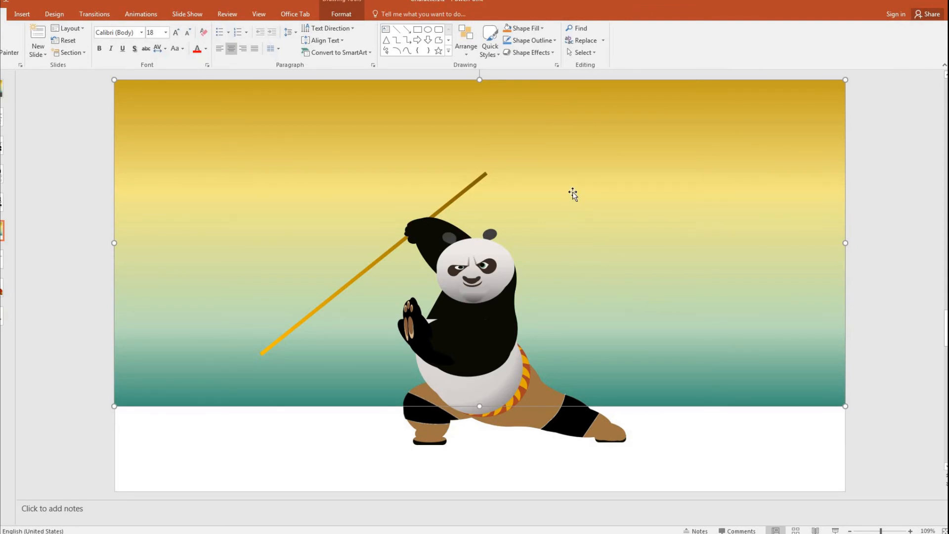
mouse_move(574, 286)
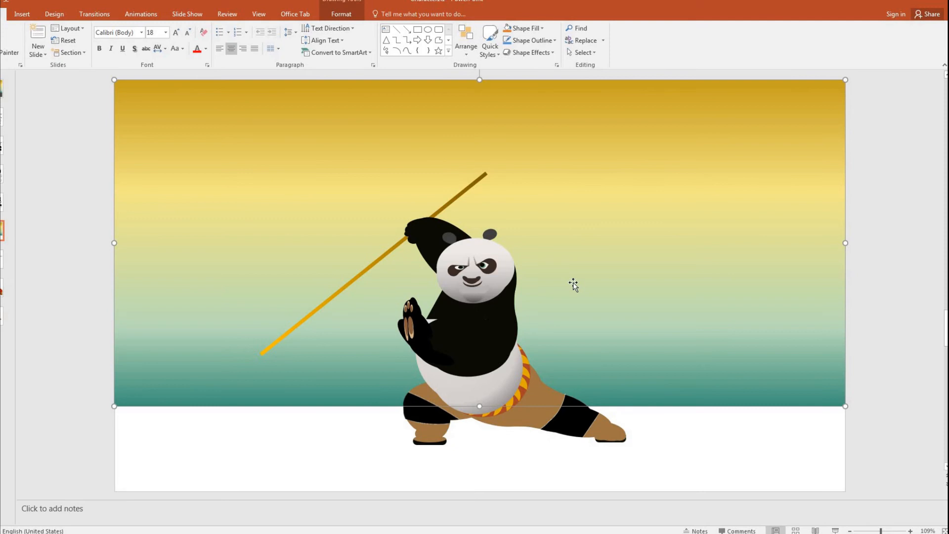
mouse_move(618, 402)
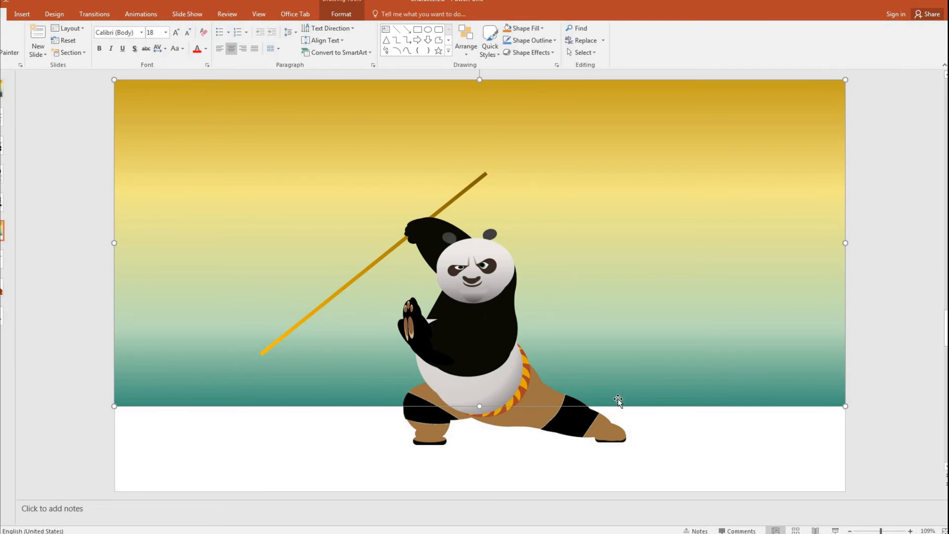
left_click(680, 453)
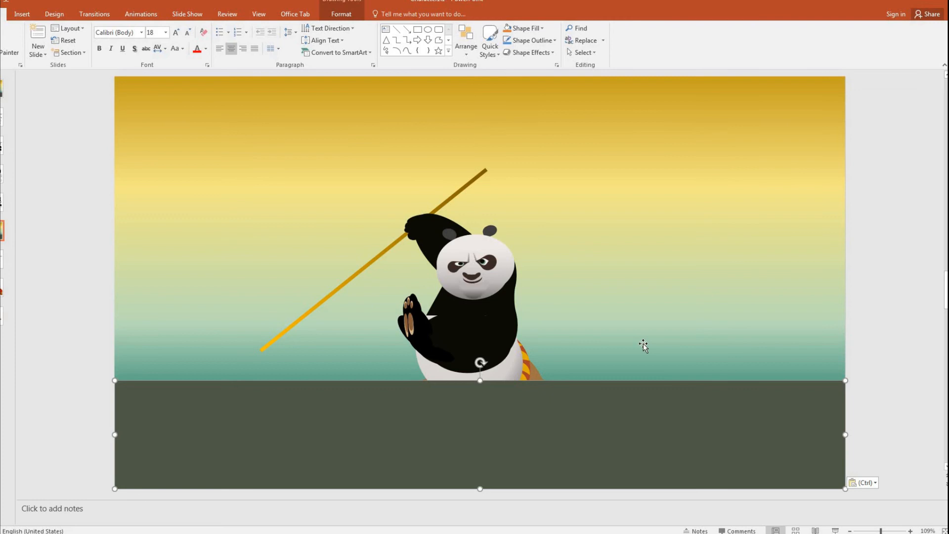
Send the dark ground strip to the back, behind the panda
right_click(643, 346)
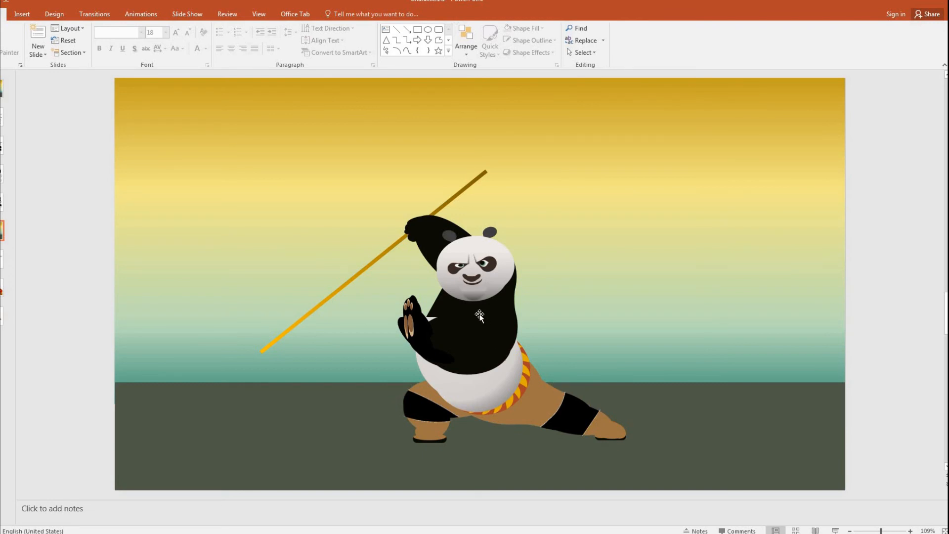
Apply a Perspective drop shadow to the whole panda figure
left_click(479, 314)
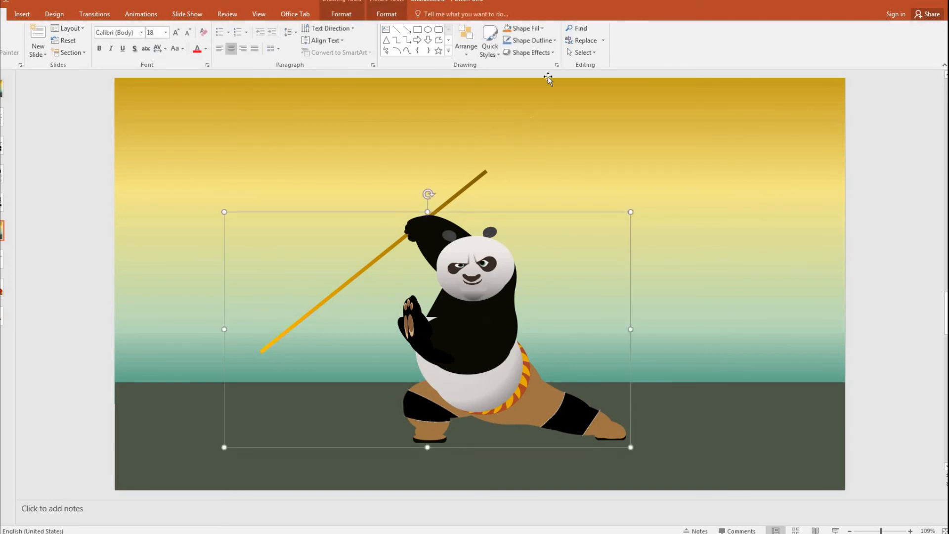
left_click(532, 52)
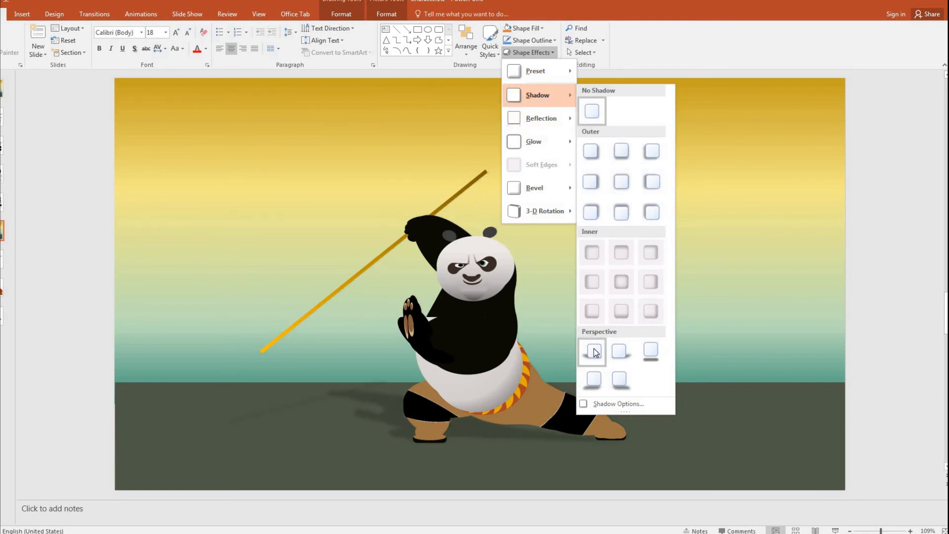
left_click(591, 351)
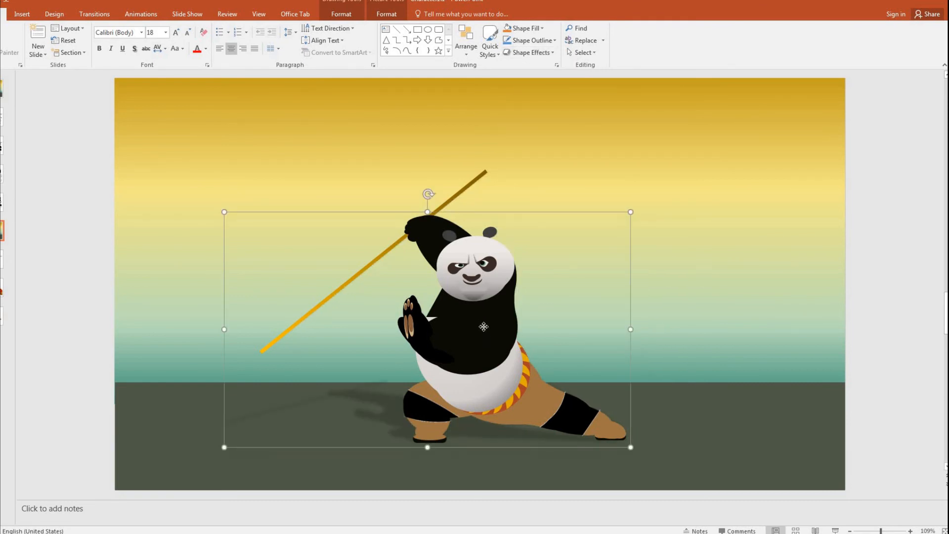
In Format Picture, set the shadow blur to 3 pt and transparency to 40%
right_click(484, 327)
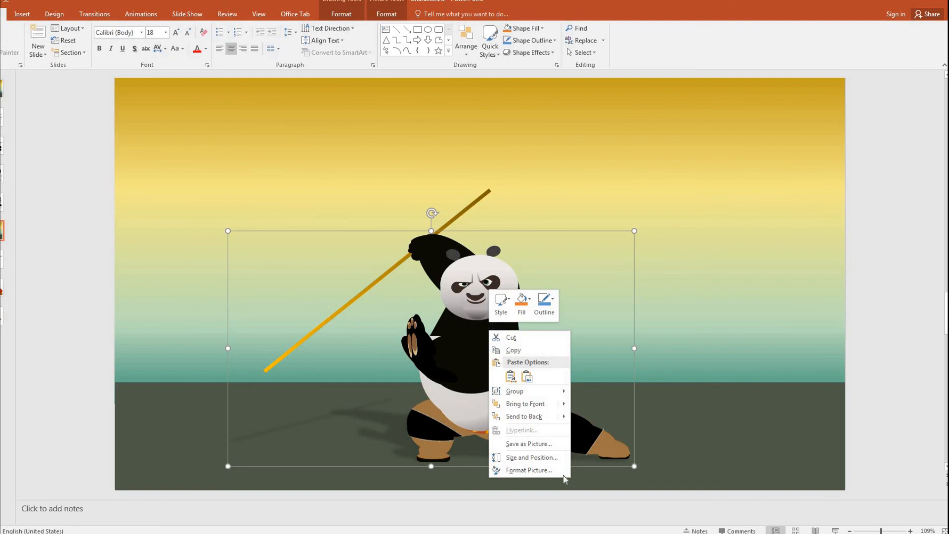
left_click(527, 475)
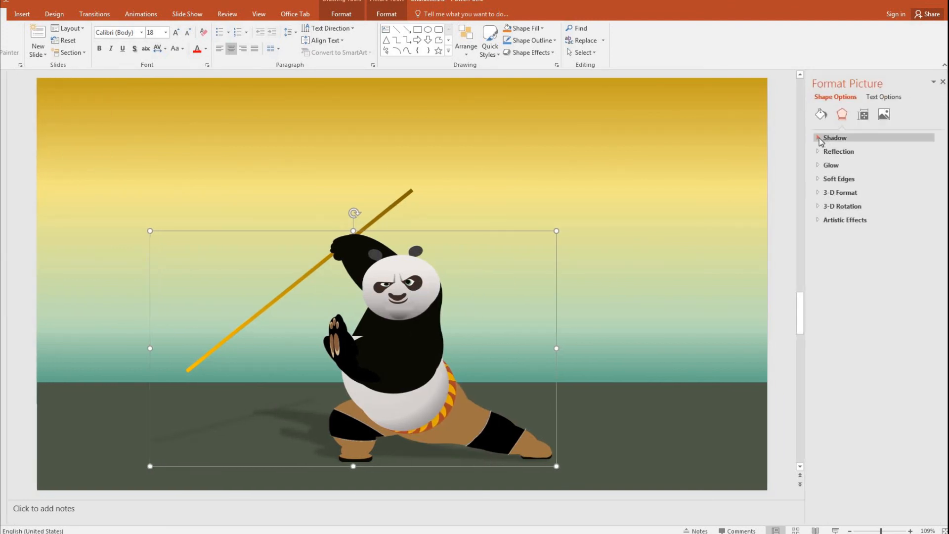
left_click(835, 138)
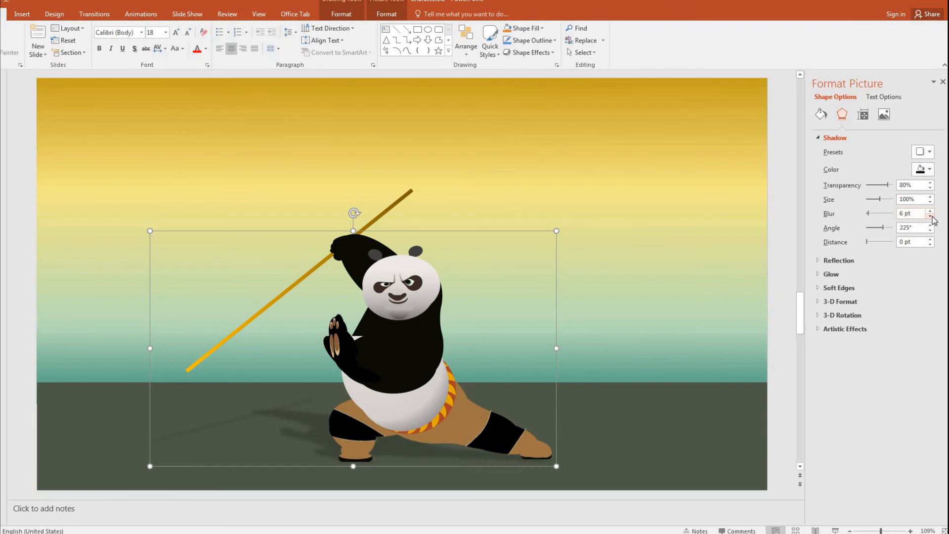
left_click(930, 217)
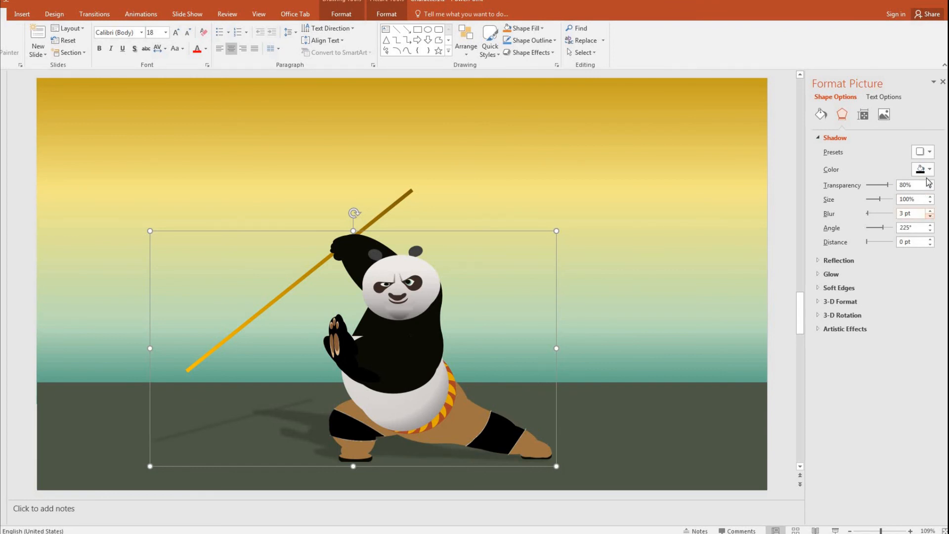
left_click(930, 188)
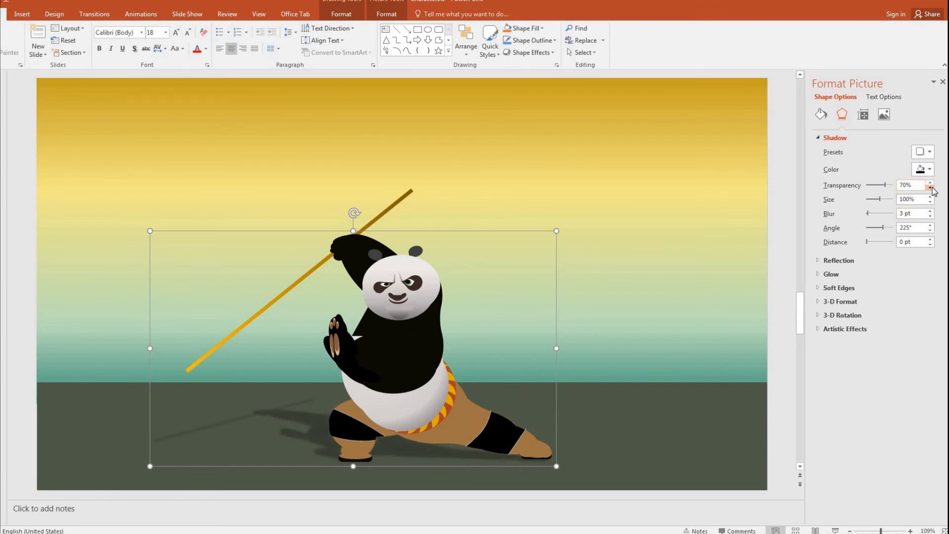
left_click(931, 183)
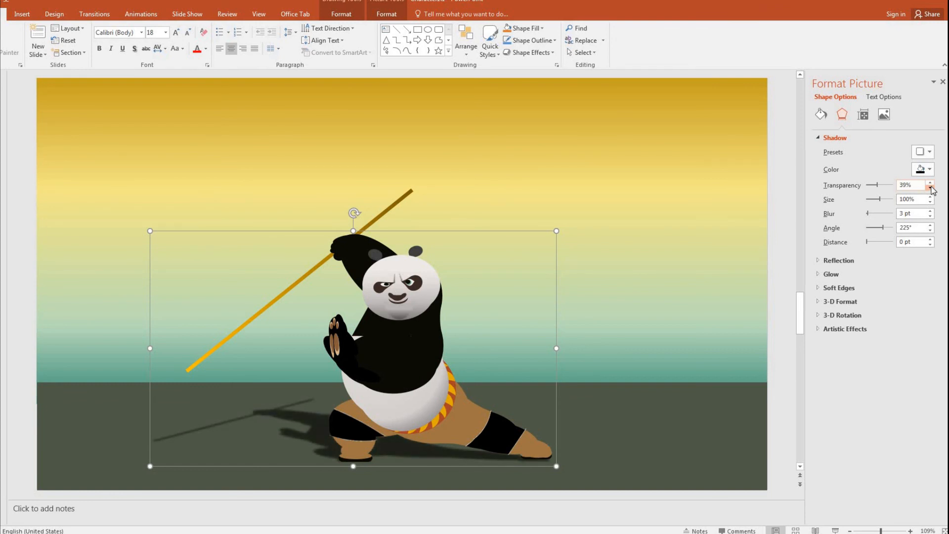
left_click(932, 182)
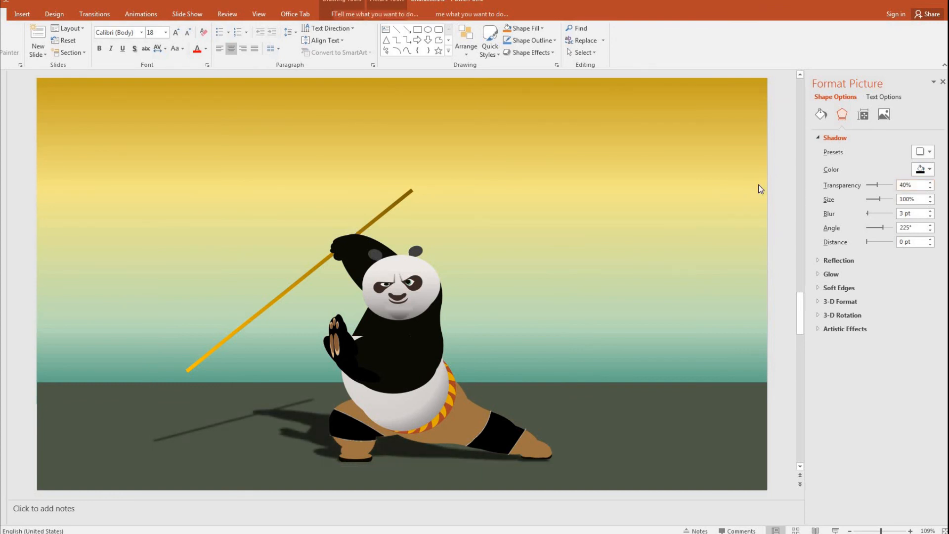
left_click(611, 344)
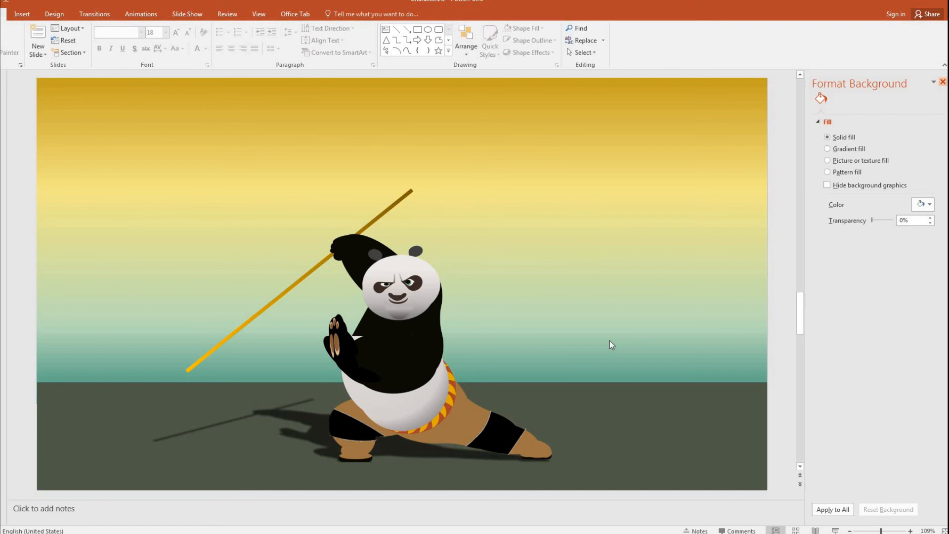
Close the Format pane to leave the finished panda scene on its own
left_click(942, 82)
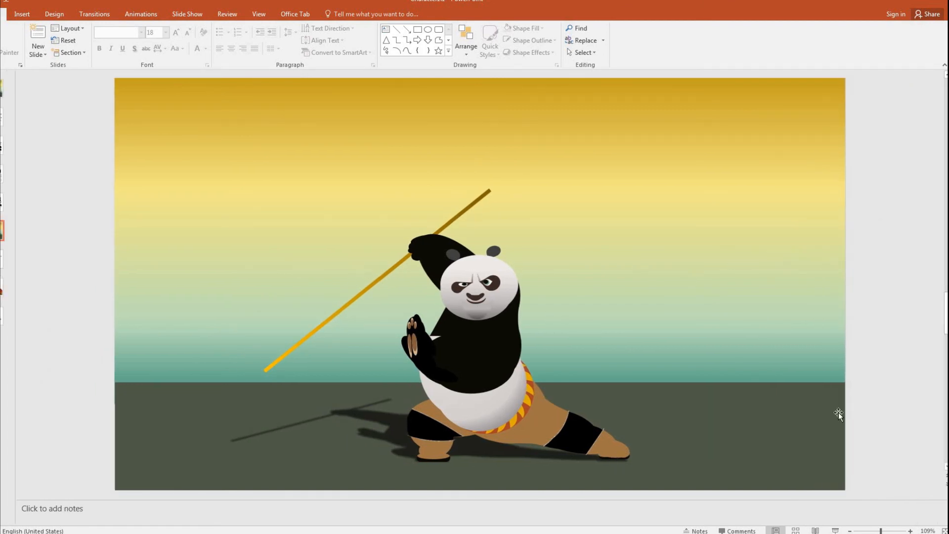
mouse_move(880, 302)
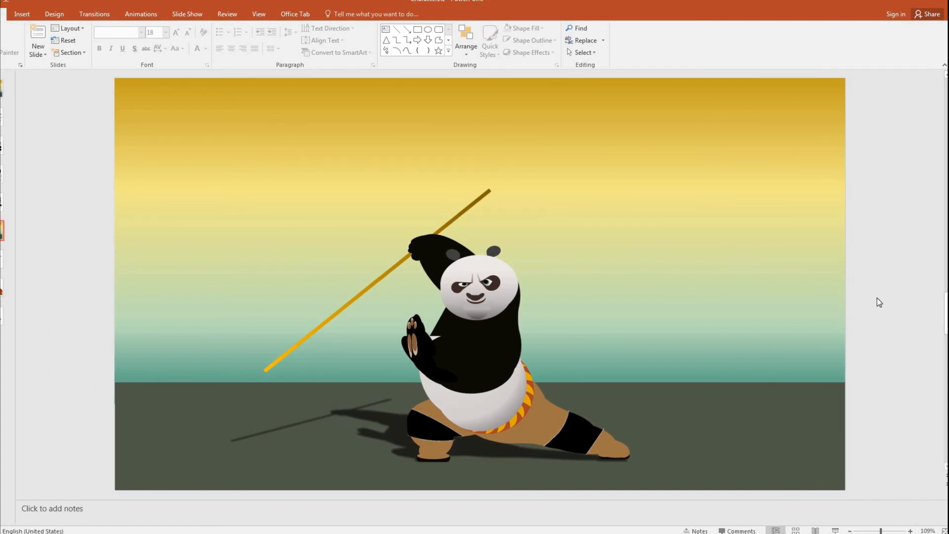
mouse_move(873, 302)
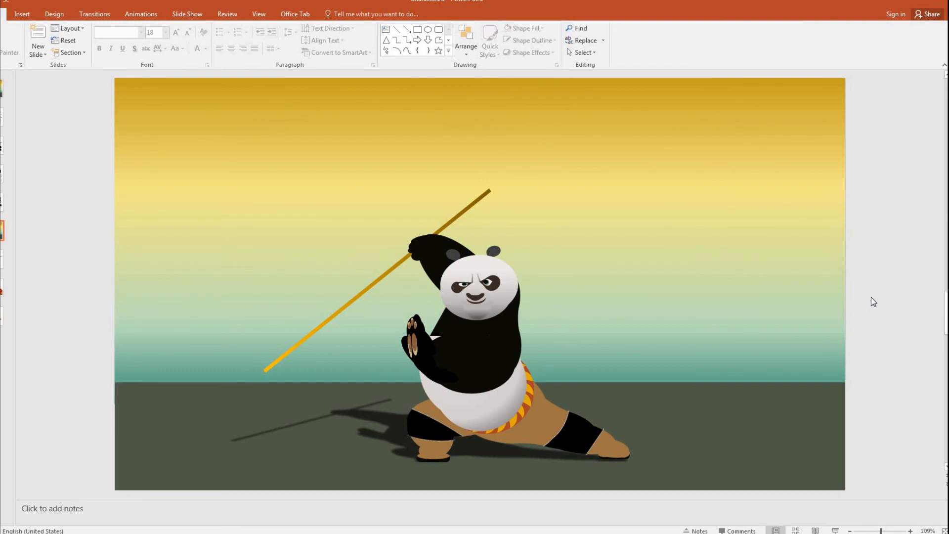